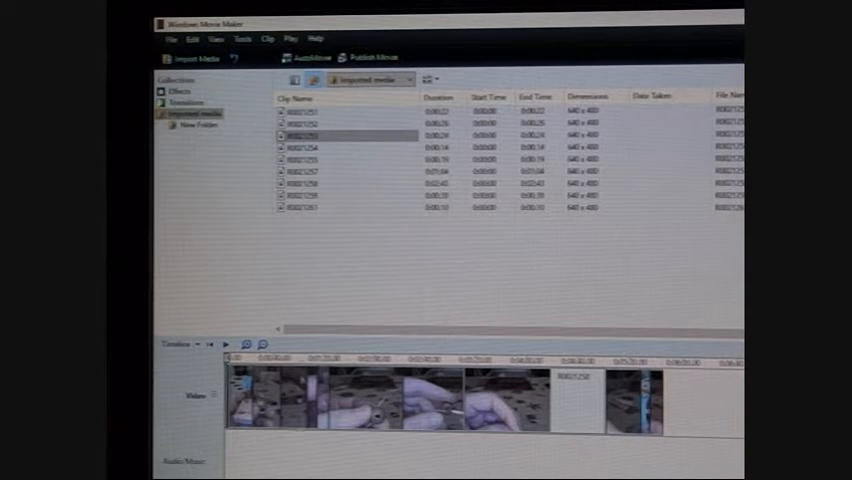
Show the Options dialog's Compatibility list of installed video filters, some enabled and some disabled.
click(168, 38)
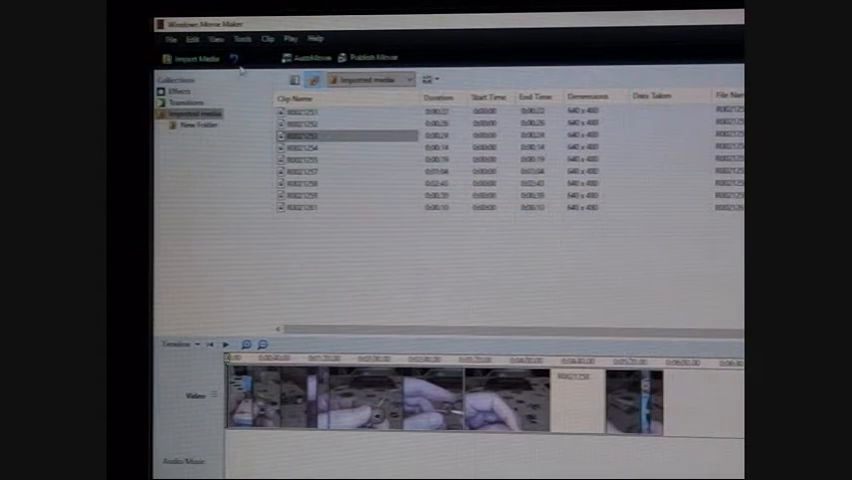
click(245, 38)
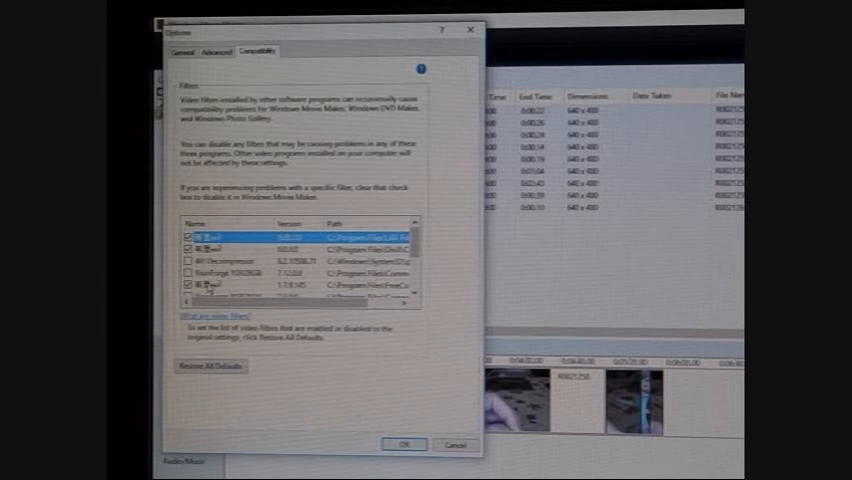
scroll(down, 3)
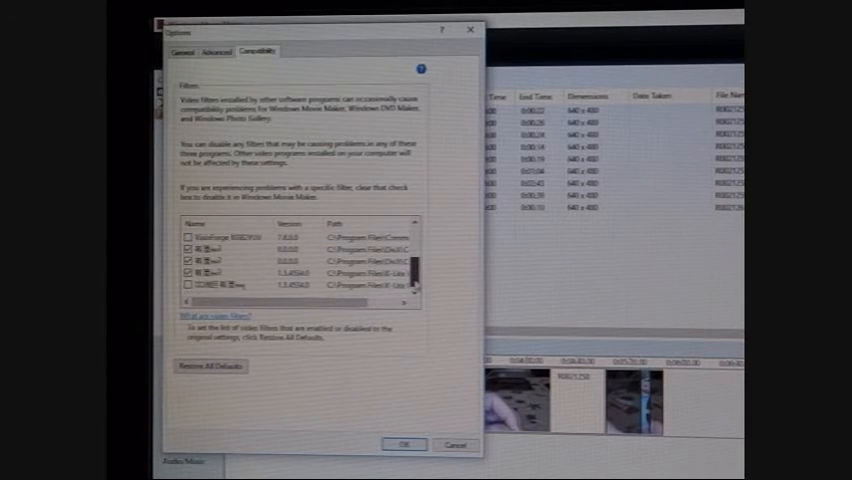